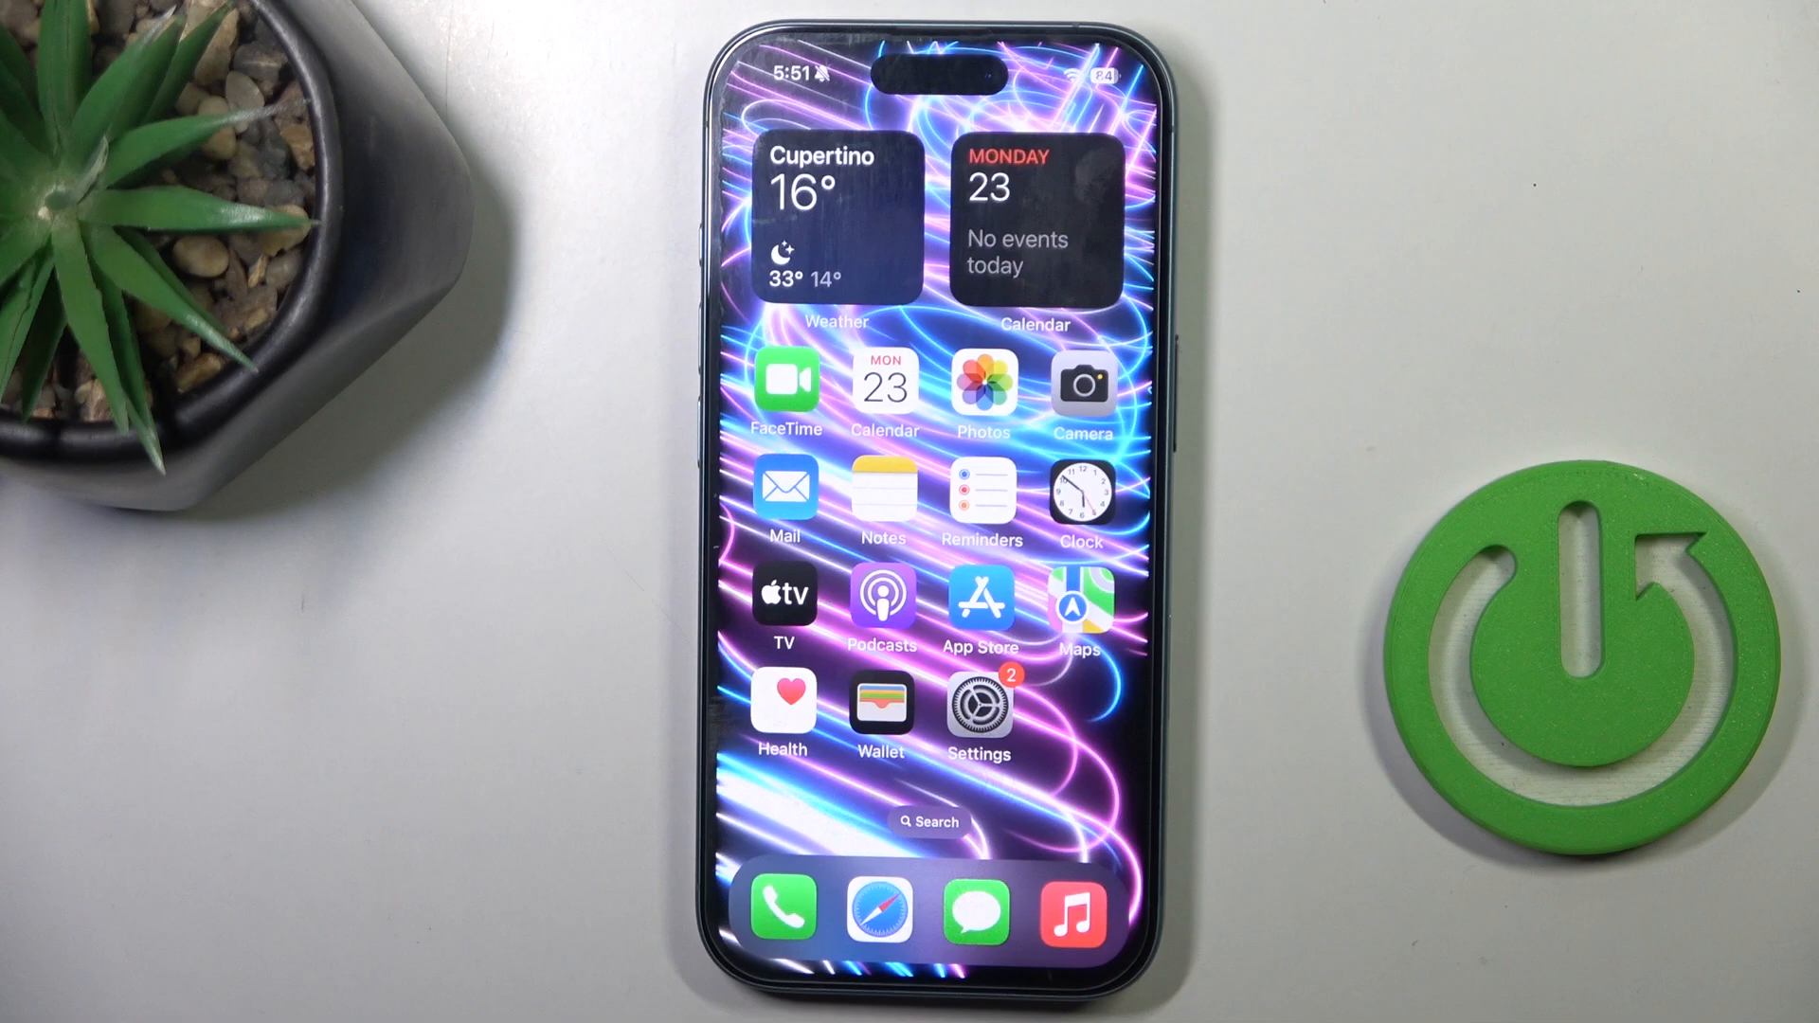
- Reach the App & Website Activity setup screen from Settings via Screen Time
{"action": "left_click", "coordinate": [977, 705]}
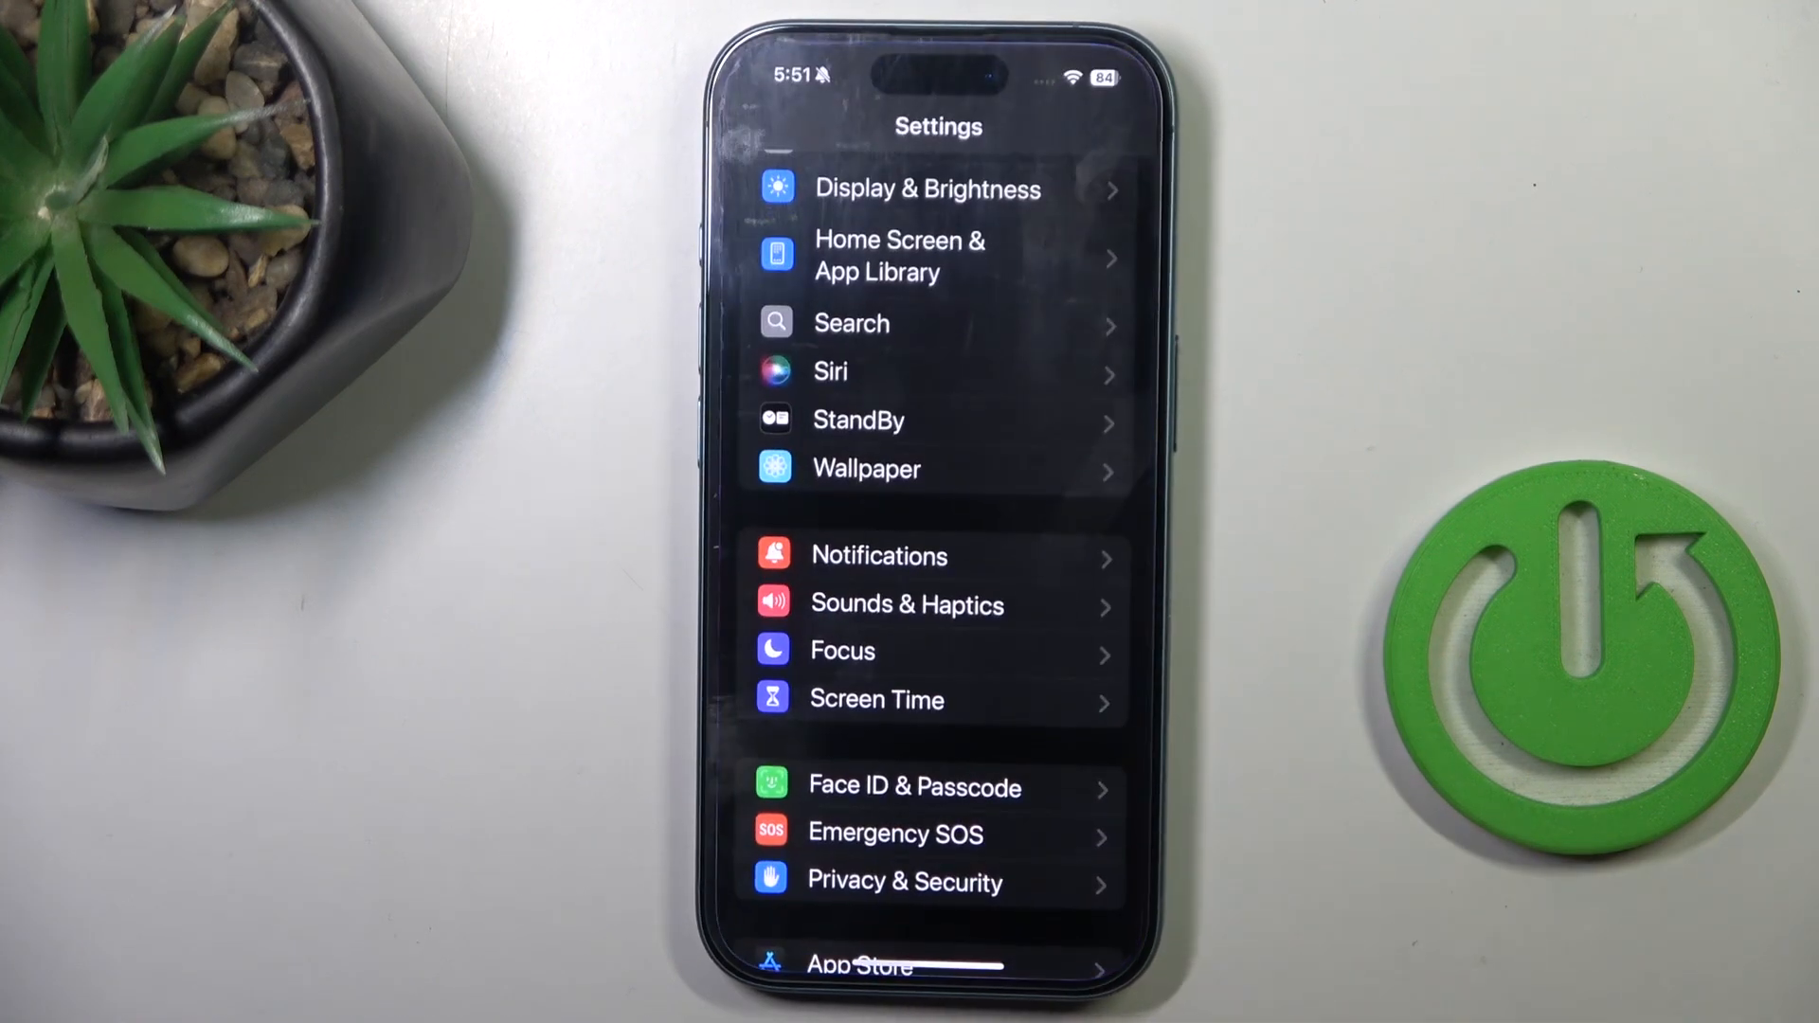
{"action": "left_click", "coordinate": [877, 698]}
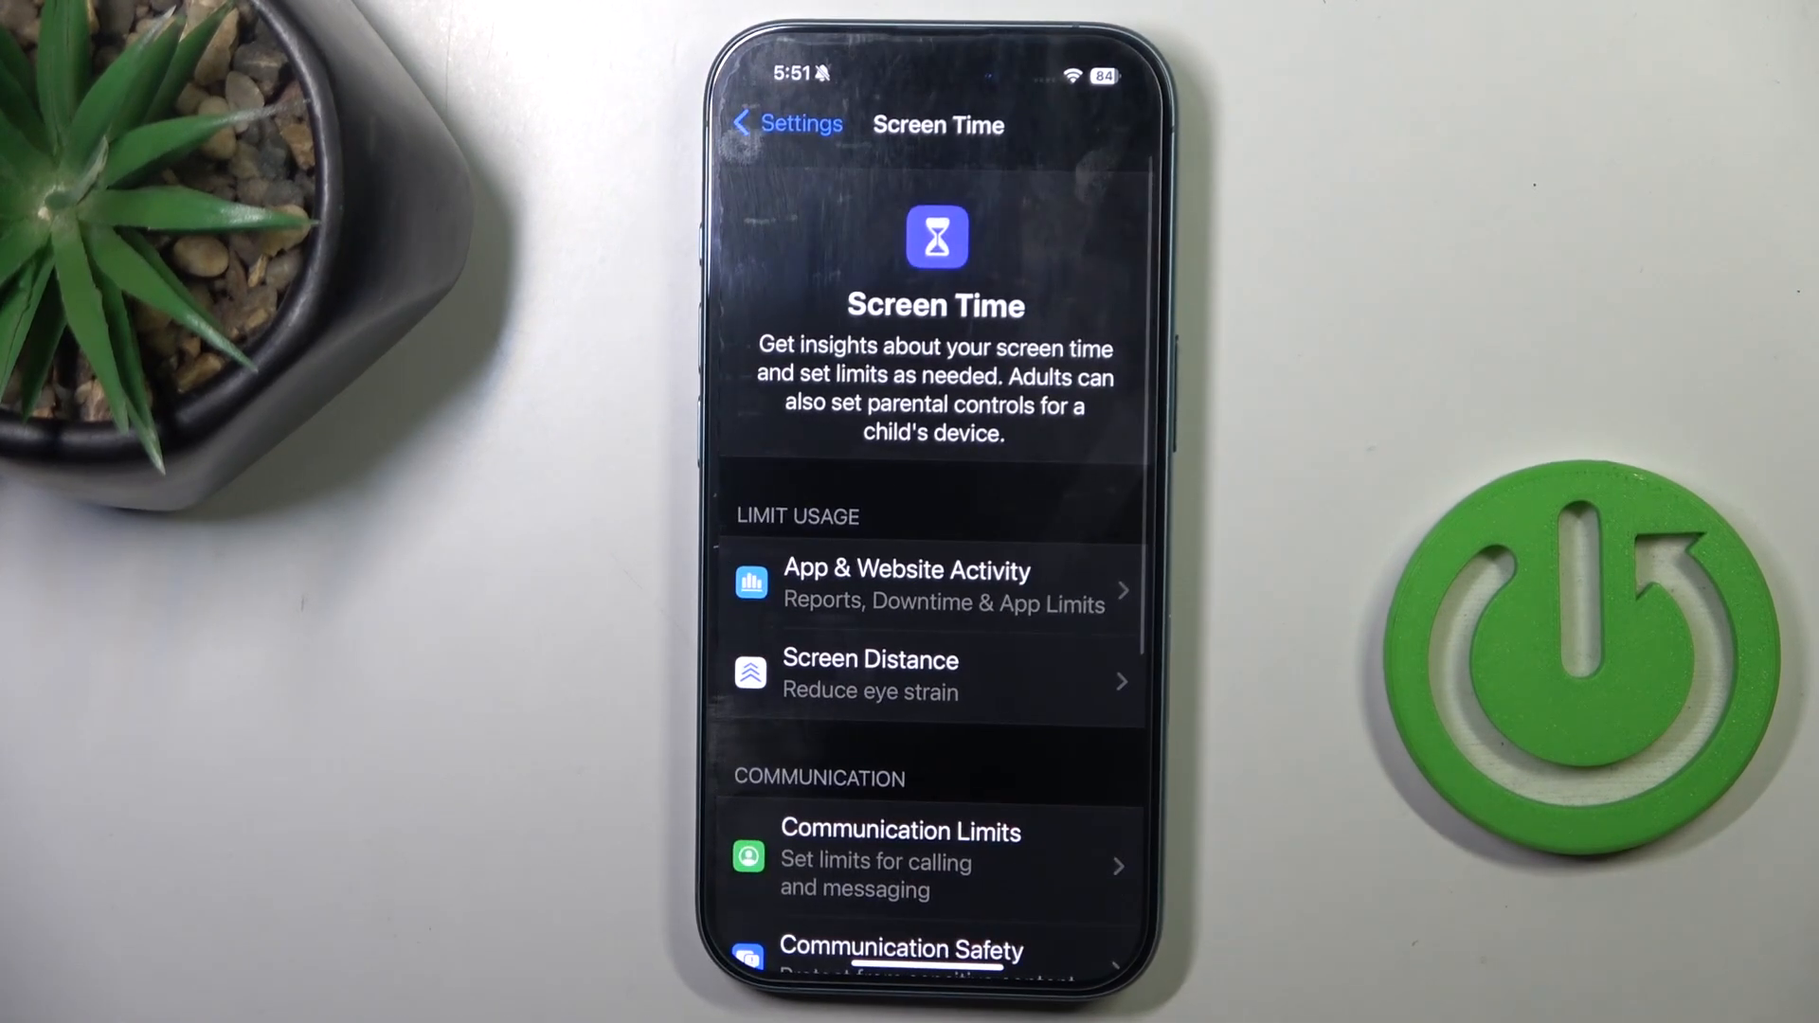
{"action": "left_click", "coordinate": [934, 586]}
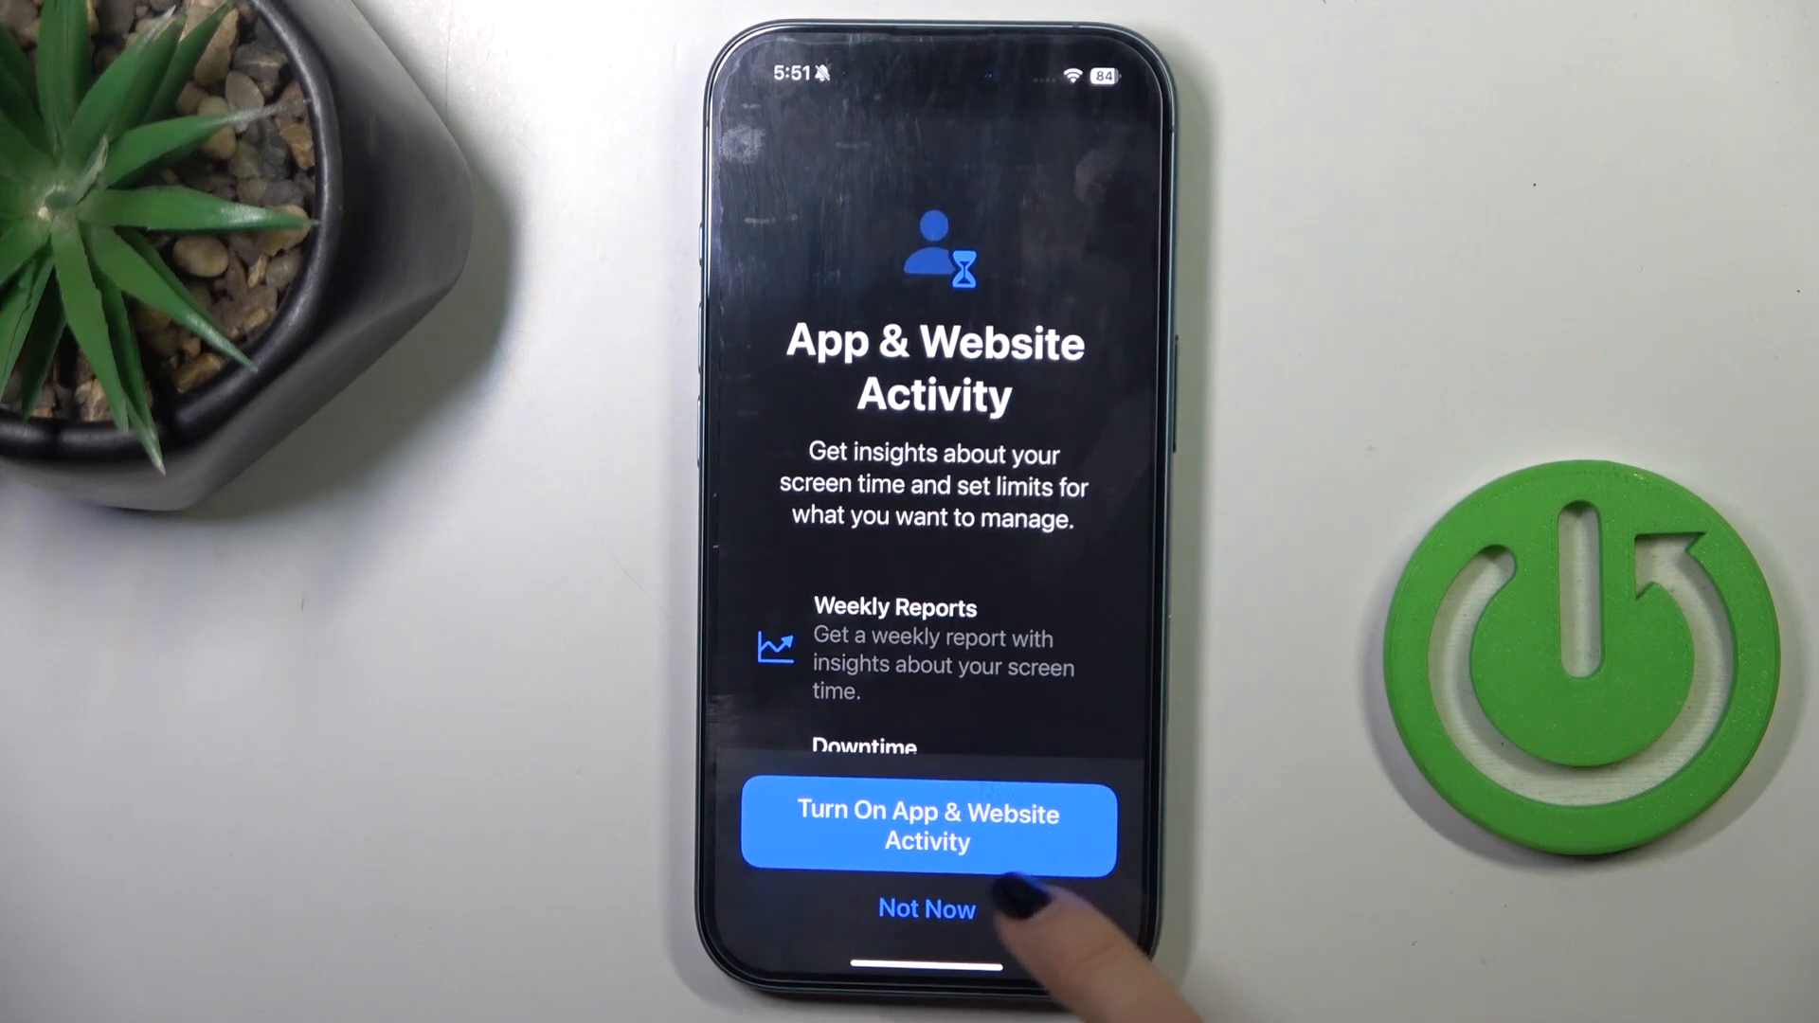
- Turn on App & Website Activity tracking
{"action": "left_click", "coordinate": [926, 910]}
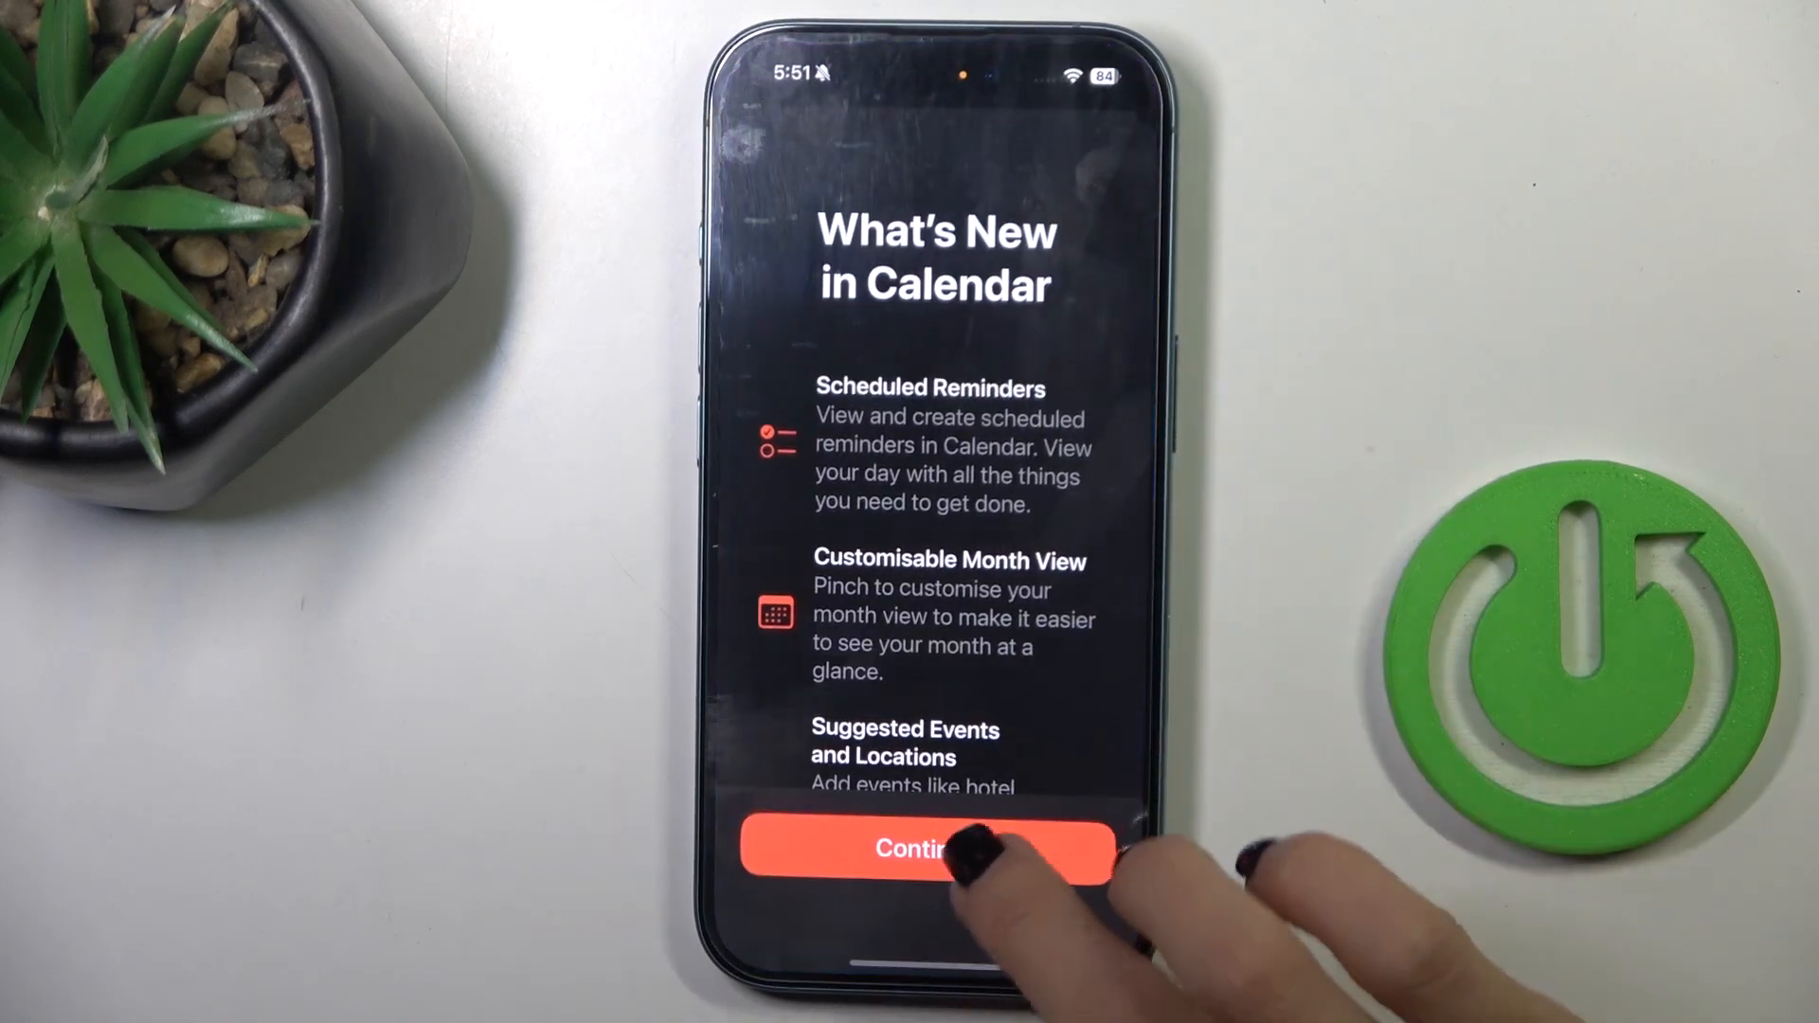
- Dismiss Calendar's What's New and back out of Face ID & Passcode and Sounds & Haptics to Screen Time
{"action": "left_click", "coordinate": [934, 848]}
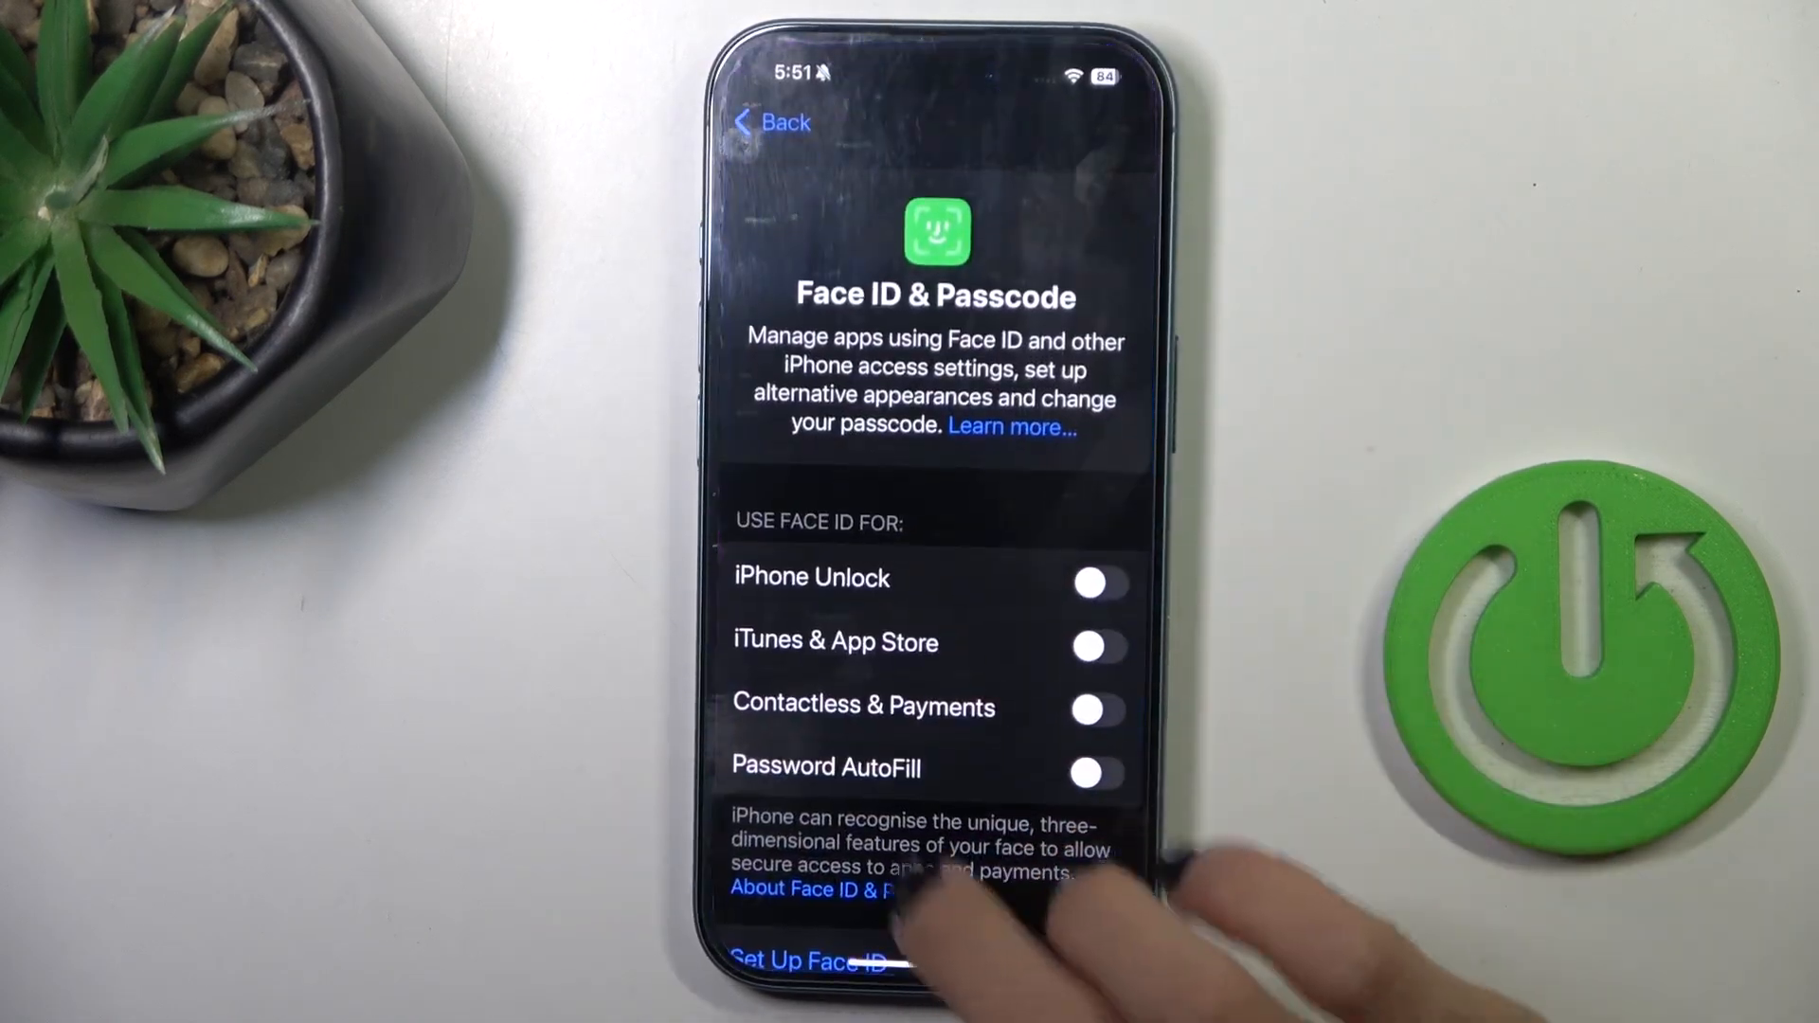
{"action": "left_click", "coordinate": [771, 123]}
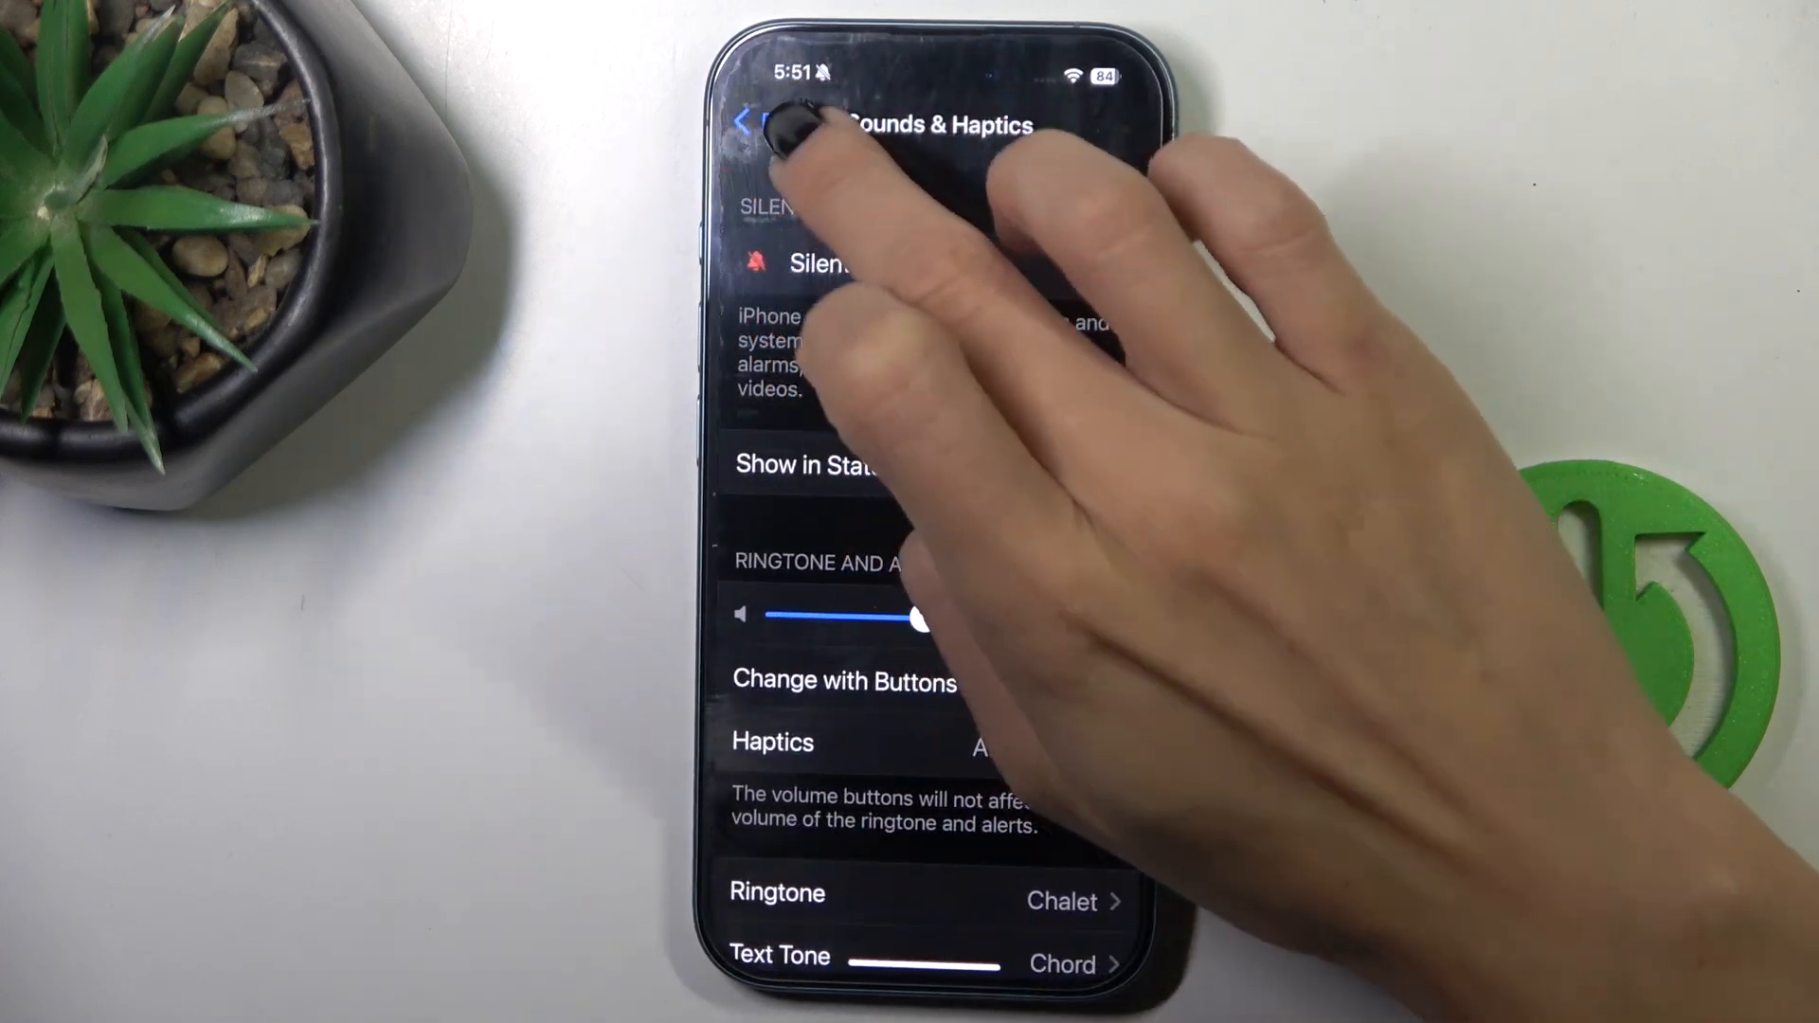
{"action": "left_click", "coordinate": [768, 125]}
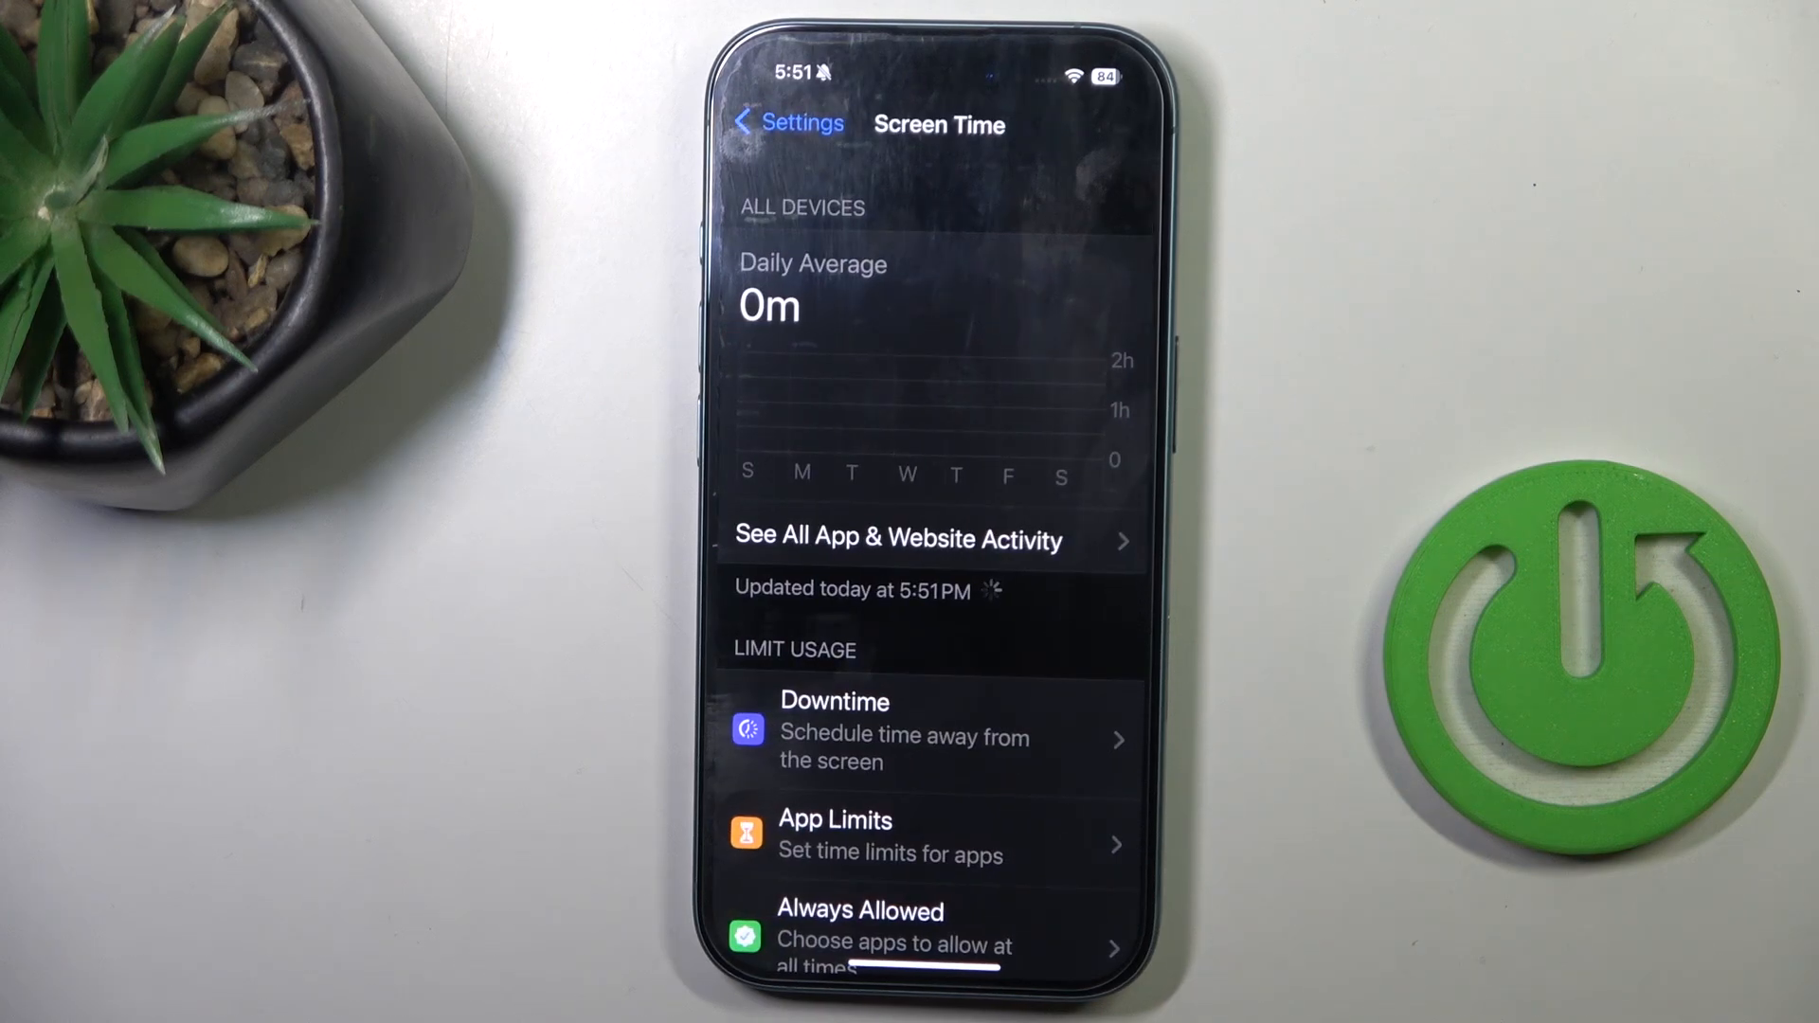
- View the full All Devices activity report in Day view, showing 22 seconds today with most-used apps
{"action": "left_click", "coordinate": [898, 538]}
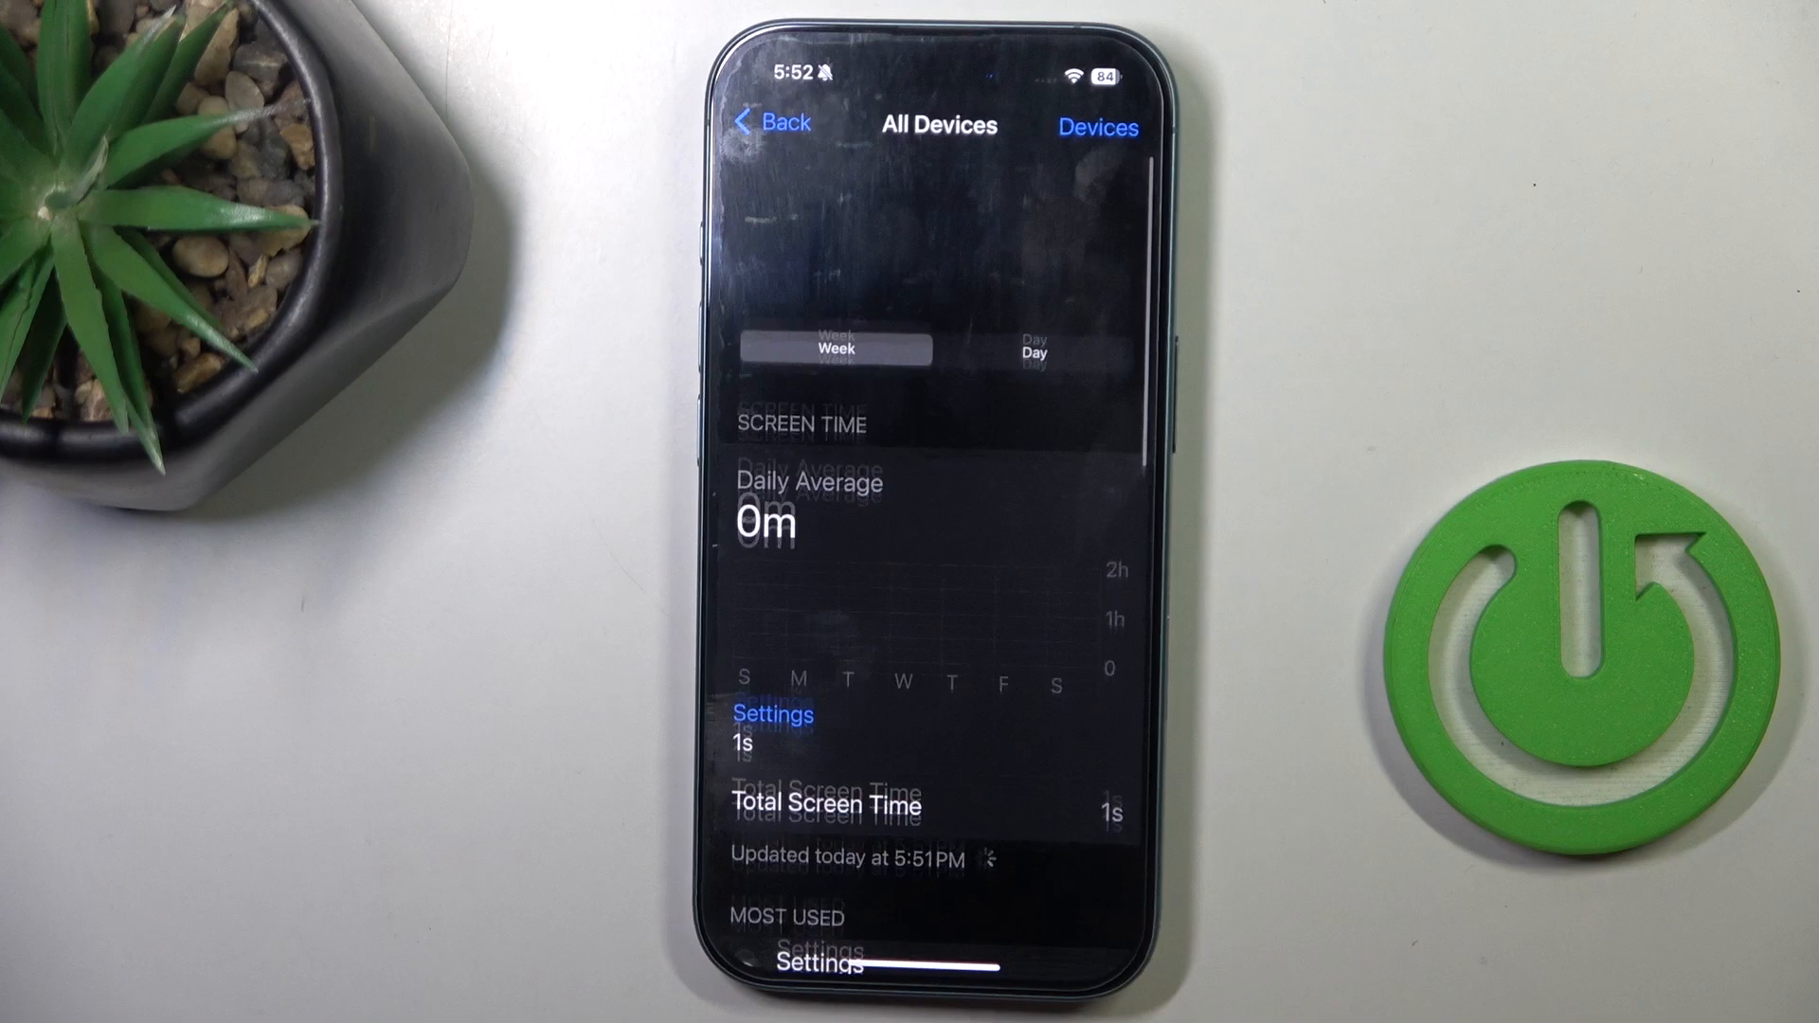
{"action": "scroll", "scroll_direction": "up", "scroll_amount": 3}
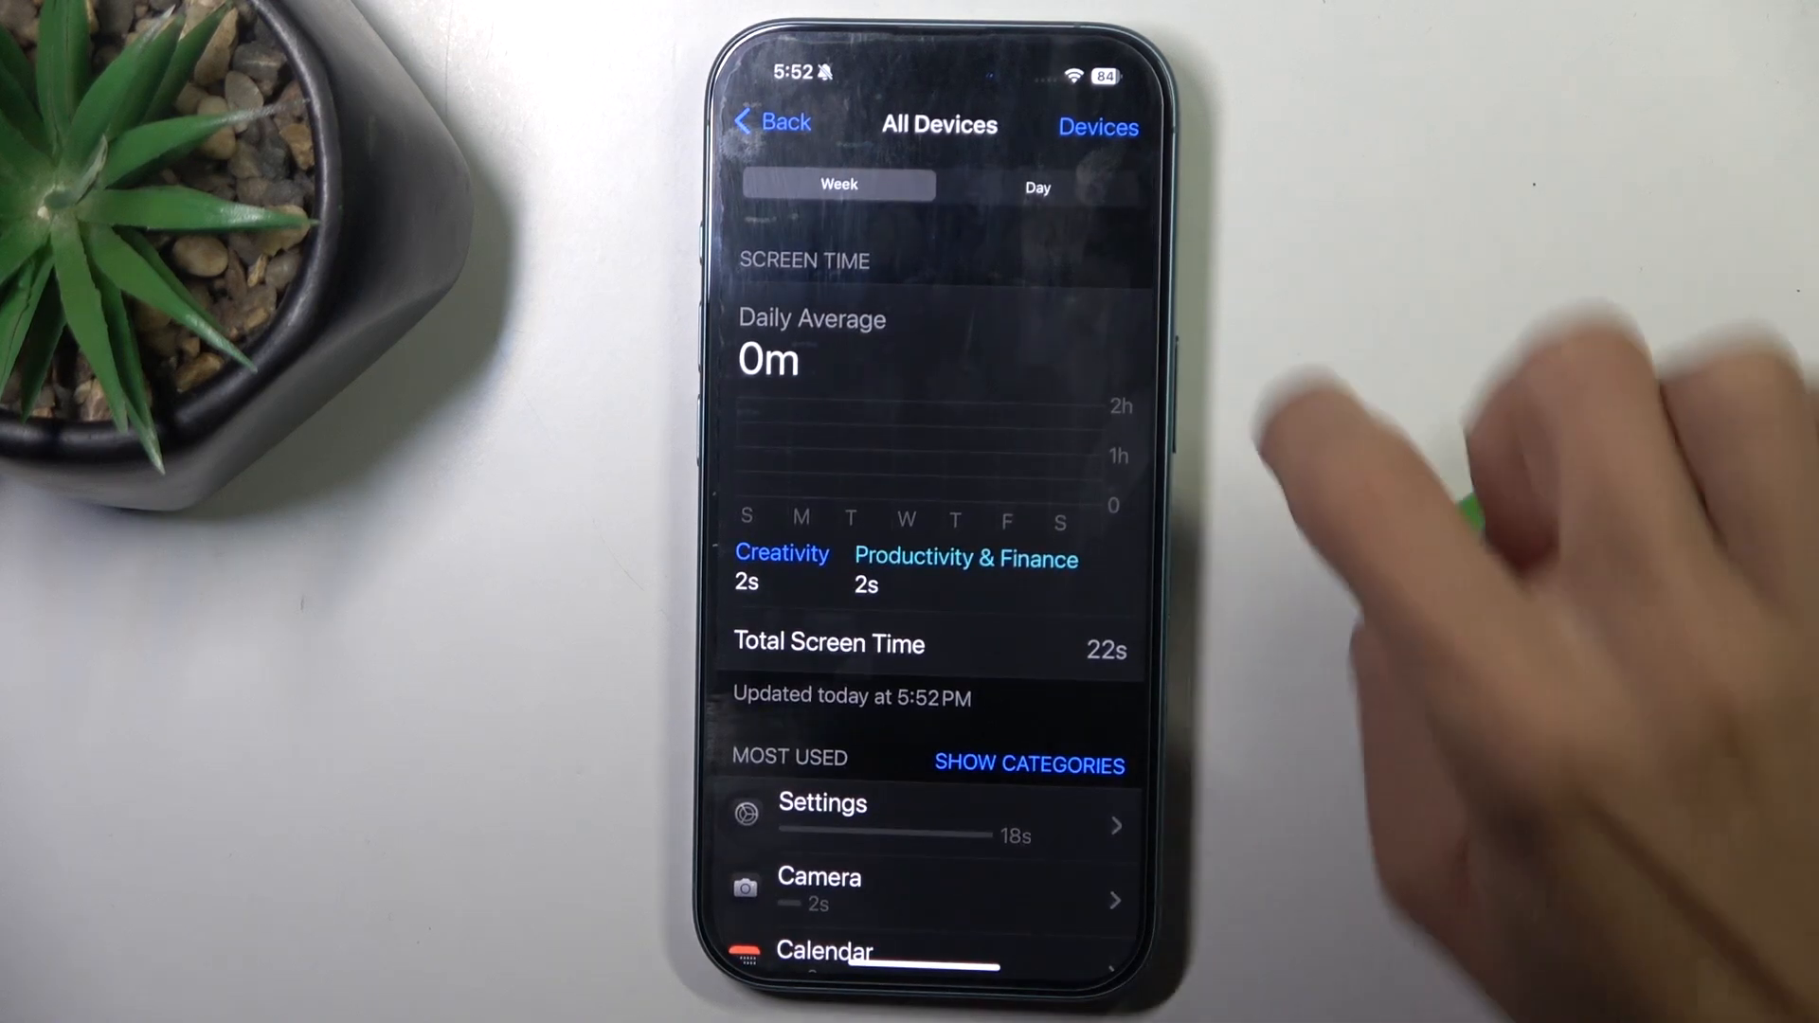
{"action": "left_click", "coordinate": [1035, 186]}
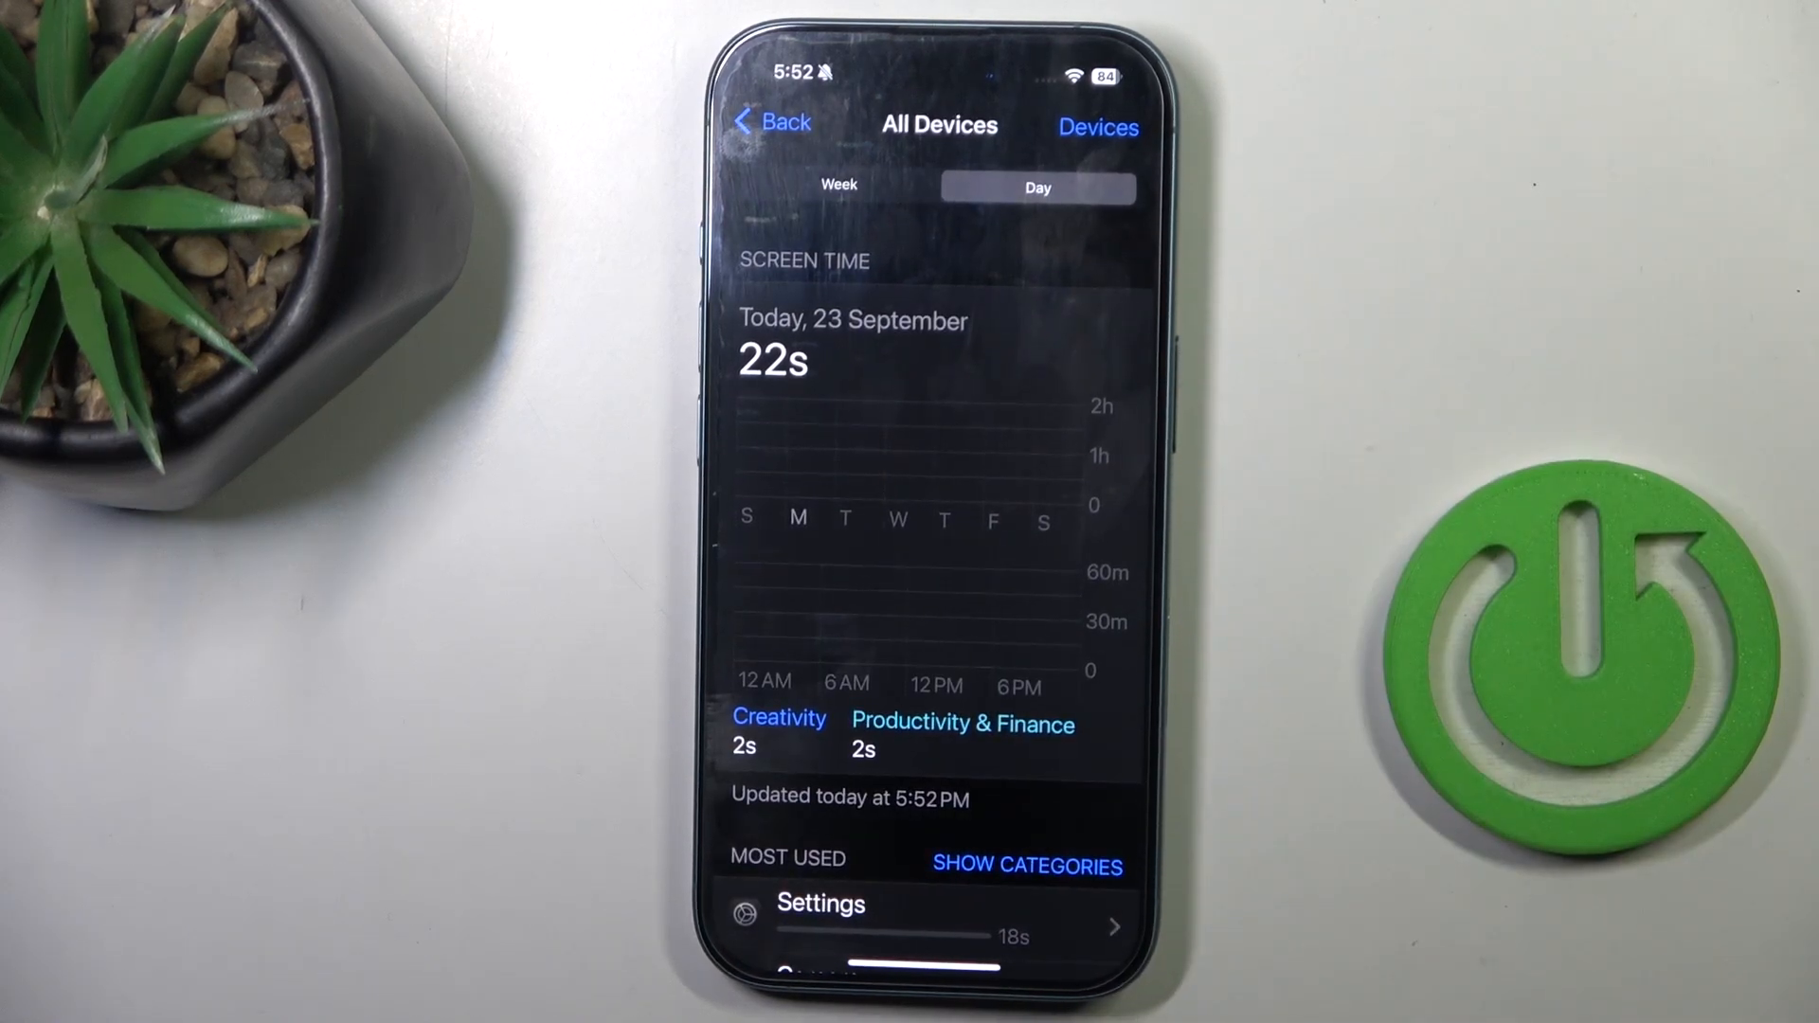